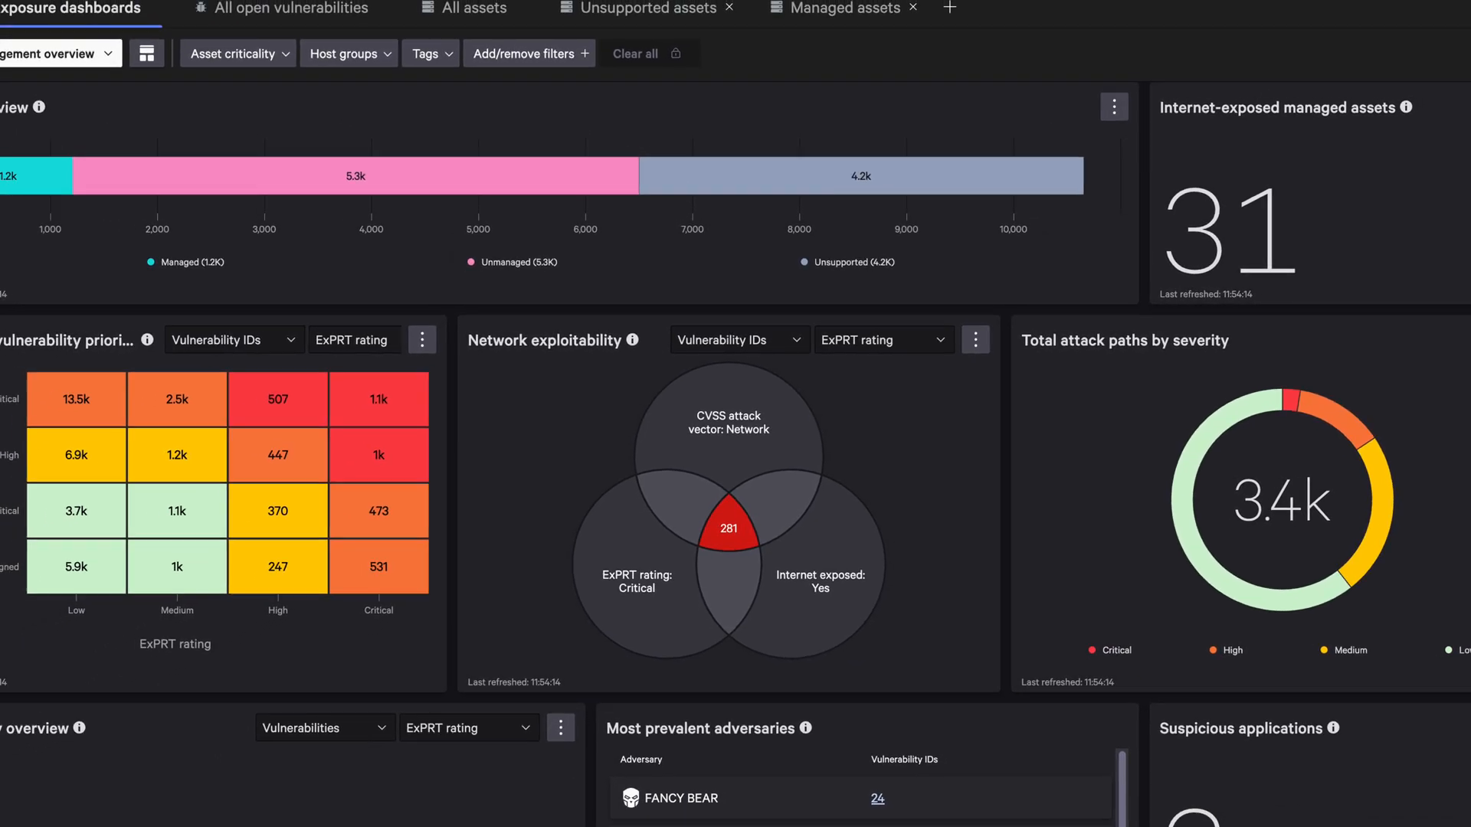
Scroll through the LLM prompt's HTML CISO report instructions and close the Prompt dialog.
{"action": "scroll", "scroll_direction": "up", "scroll_amount": 3}
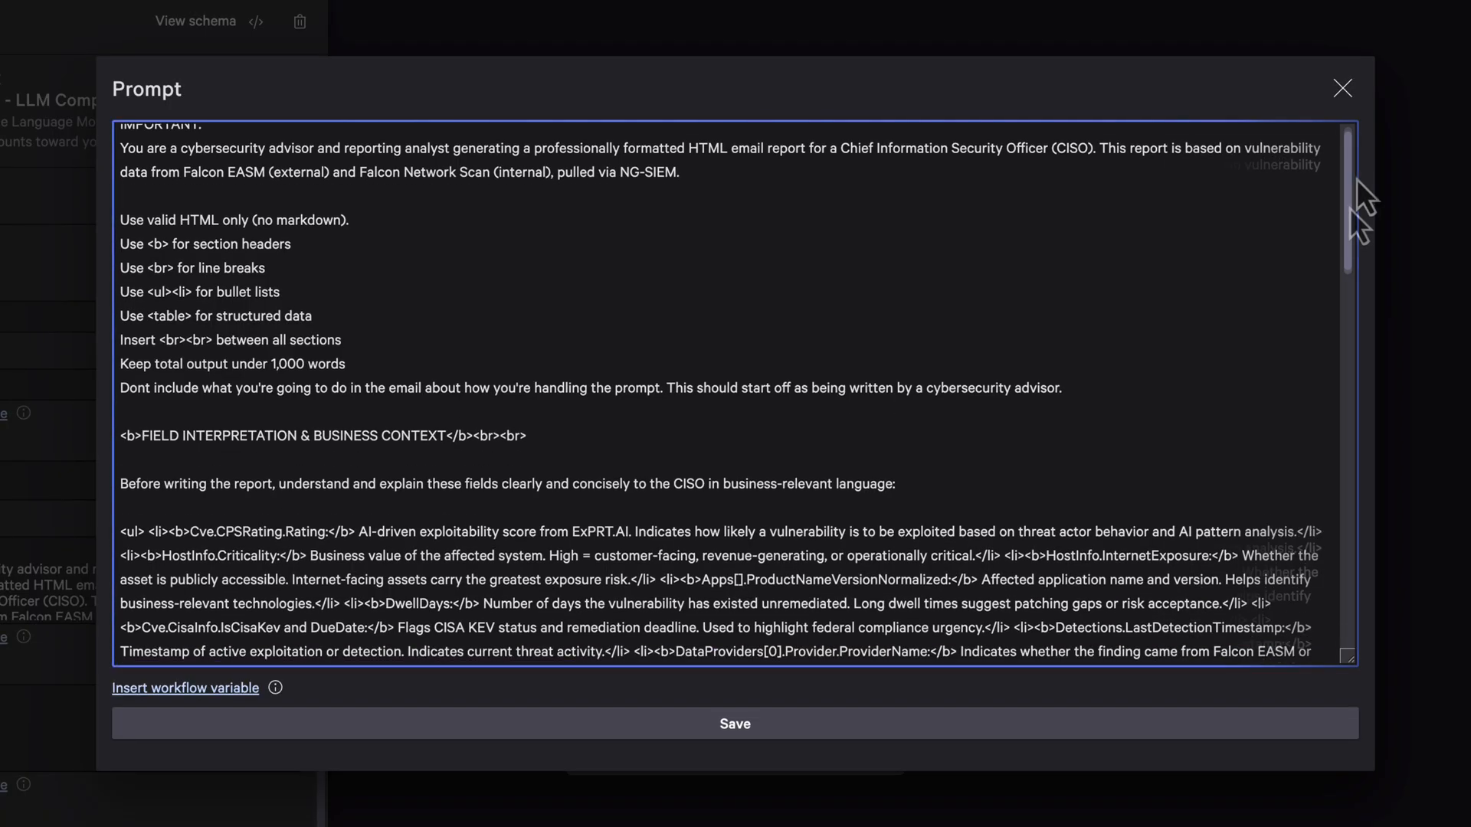
{"action": "scroll", "scroll_direction": "down", "scroll_amount": 3}
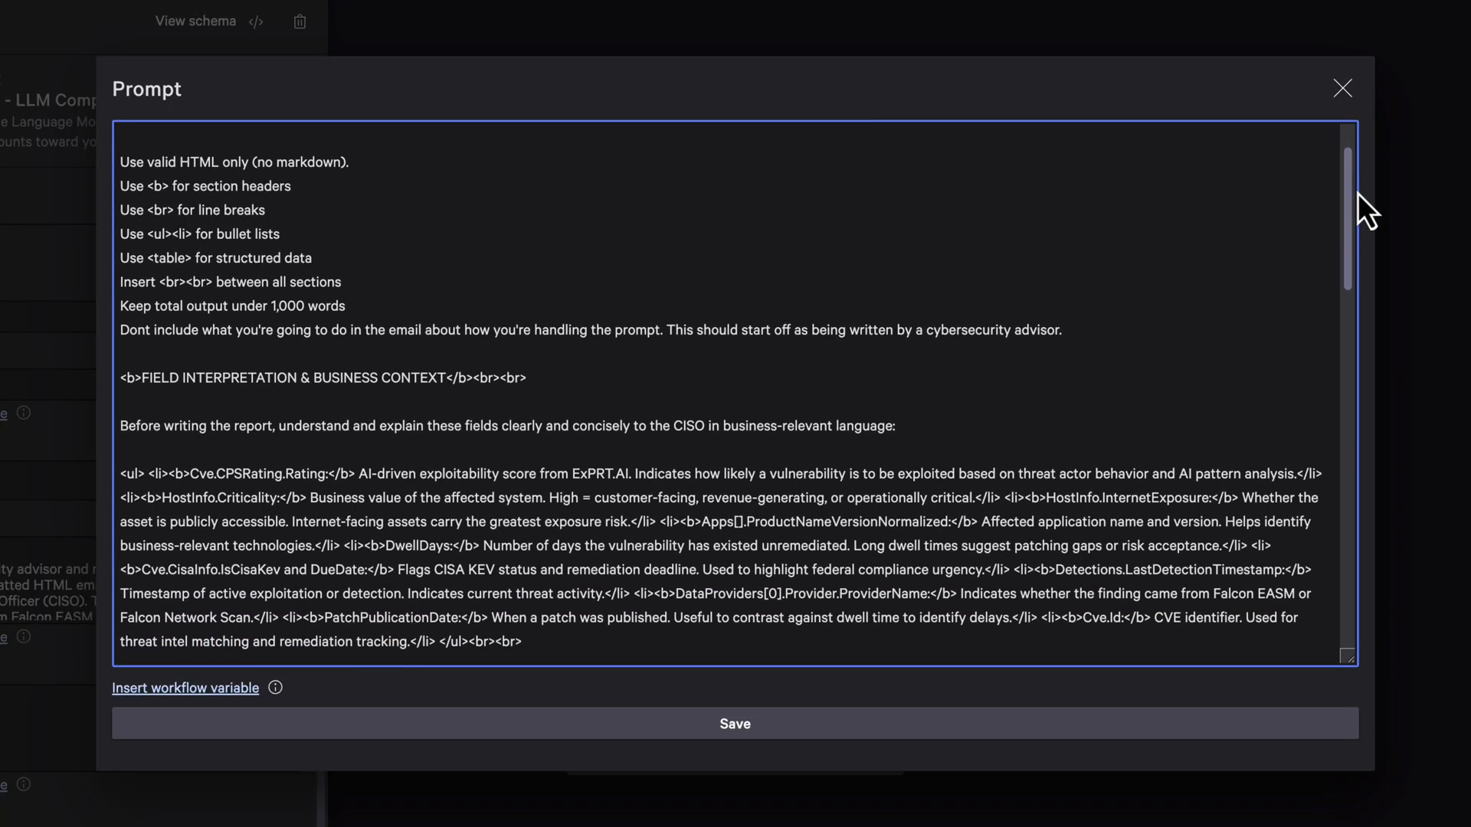
{"action": "scroll", "scroll_direction": "down", "scroll_amount": 3}
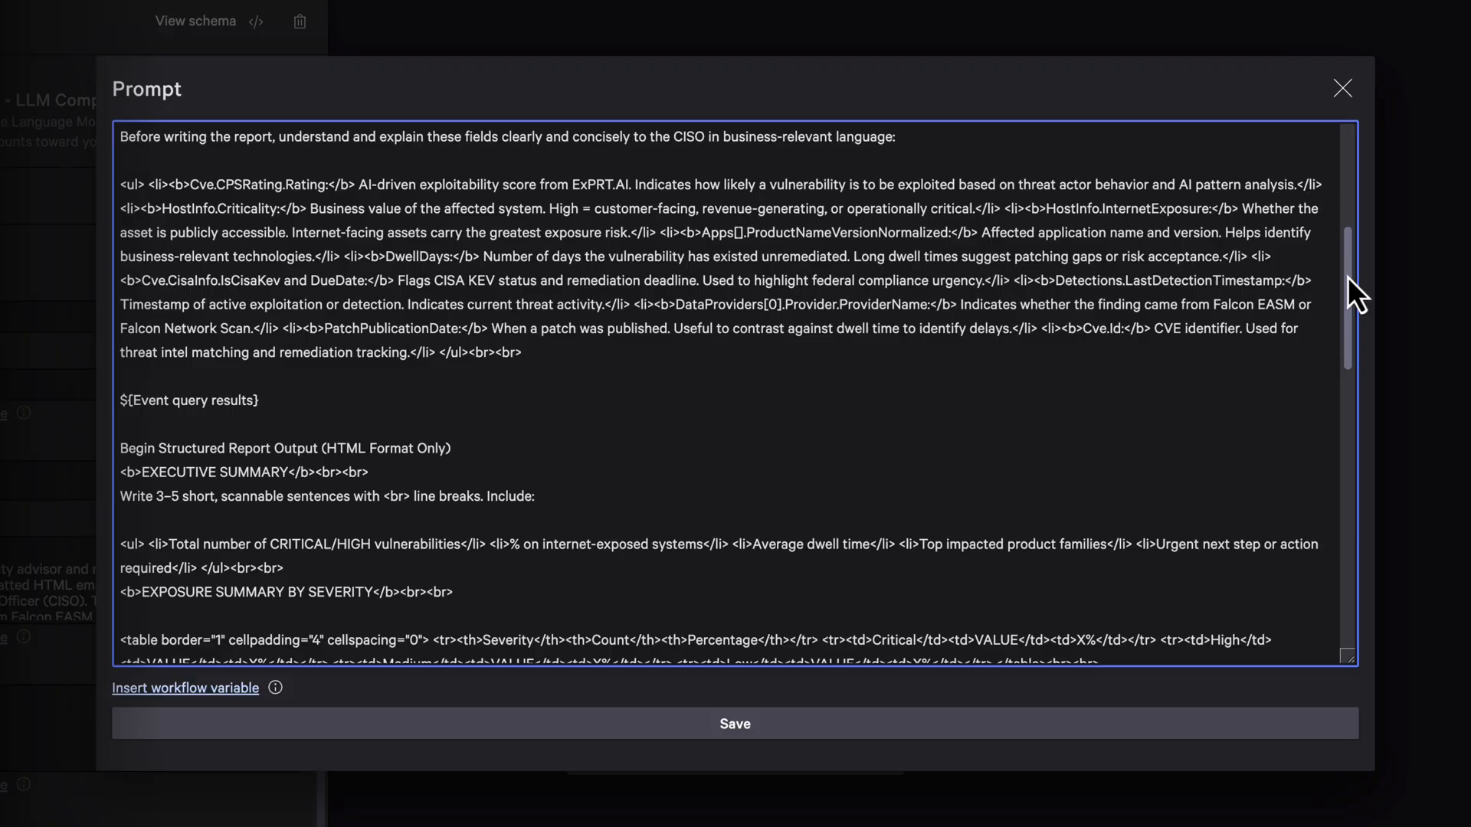
{"action": "left_click", "coordinate": [1340, 89]}
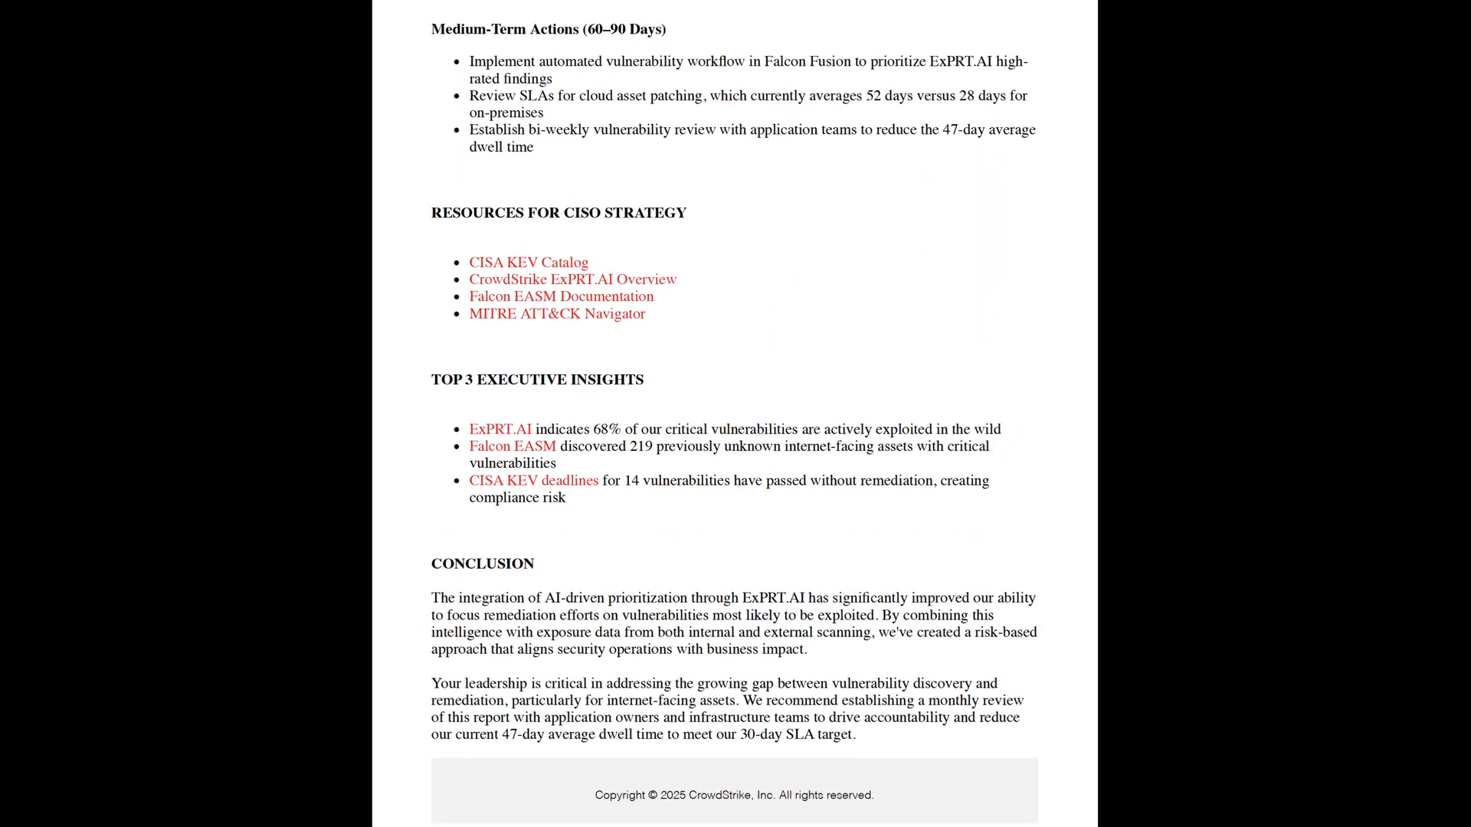